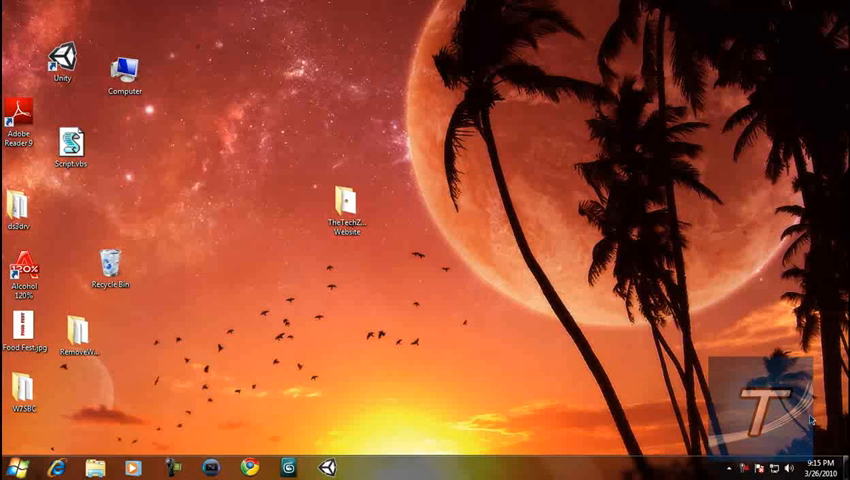
# Step: Delete the old Script.vbs from the desktop, confirming it goes to the Recycle Bin
pyautogui.click(72, 146)
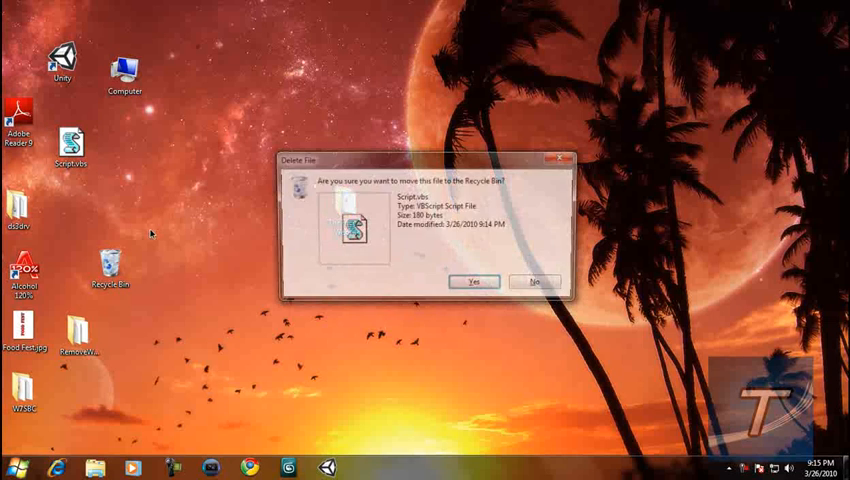
pyautogui.click(473, 281)
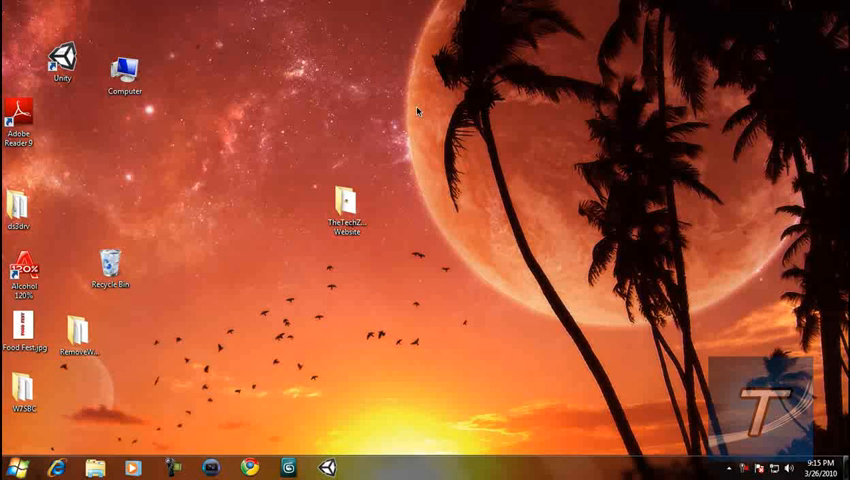
pyautogui.moveTo(362, 120)
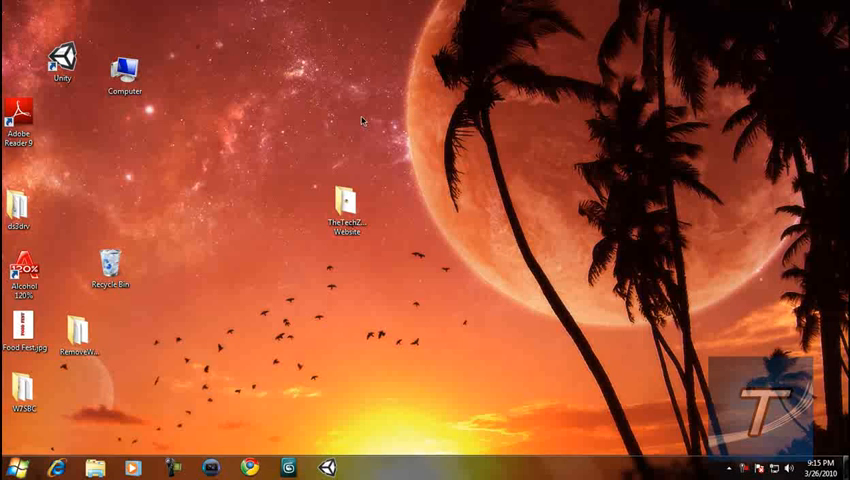
pyautogui.moveTo(452, 145)
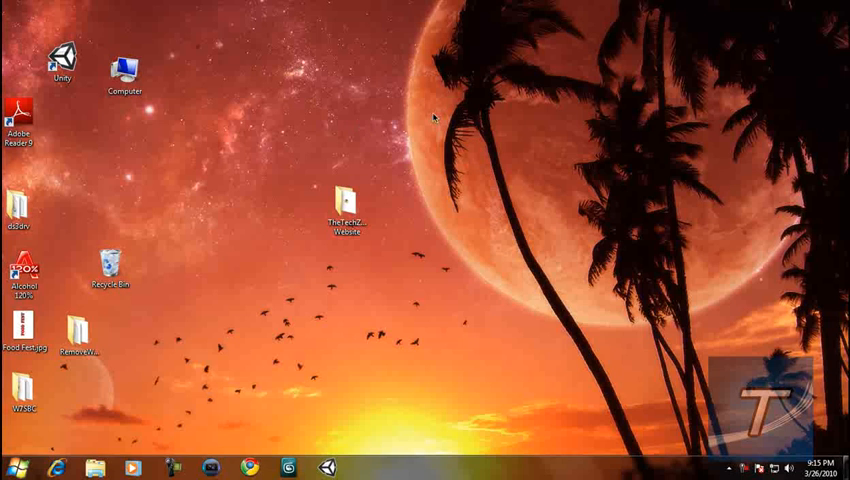
pyautogui.moveTo(426, 100)
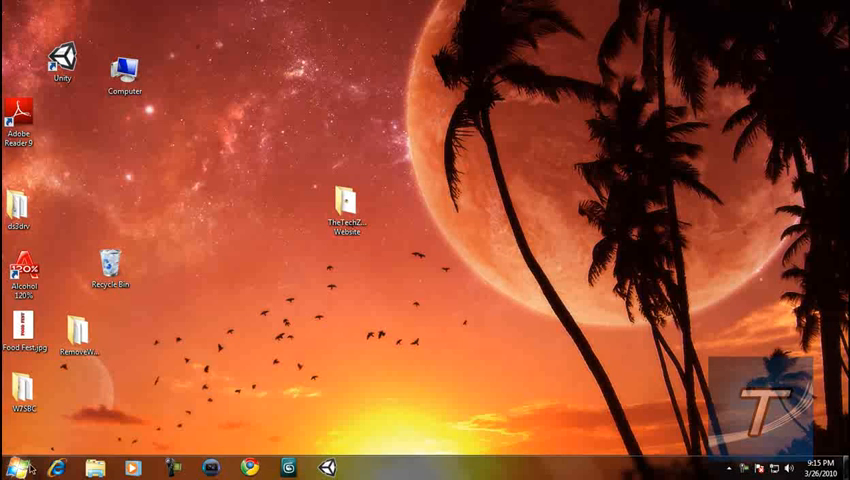
pyautogui.moveTo(160, 405)
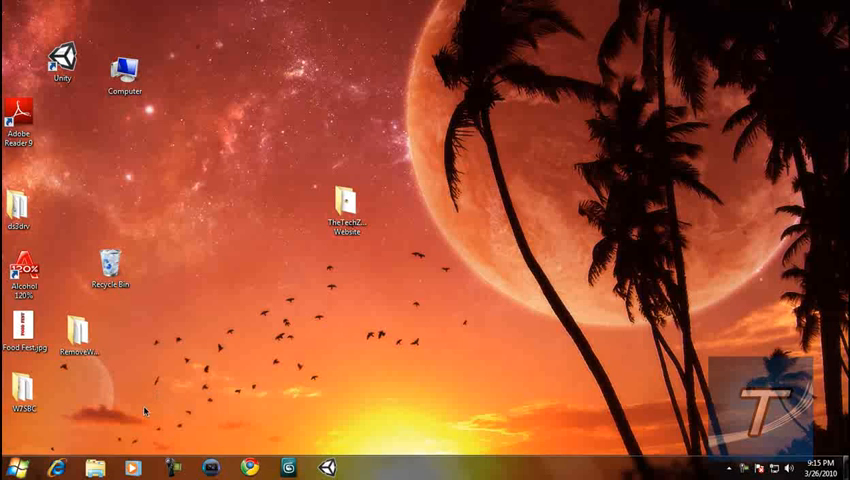
# Step: Launch a blank Notepad document from the Start menu's program list
pyautogui.click(13, 467)
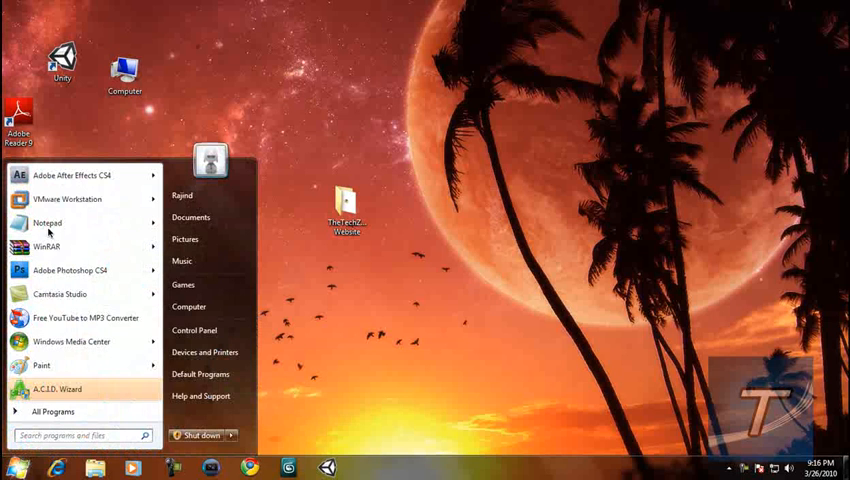
pyautogui.moveTo(47, 223)
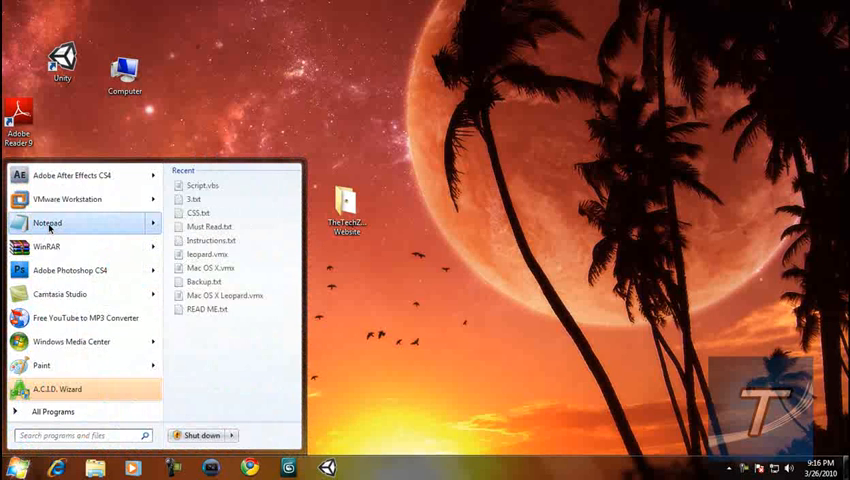
pyautogui.click(47, 223)
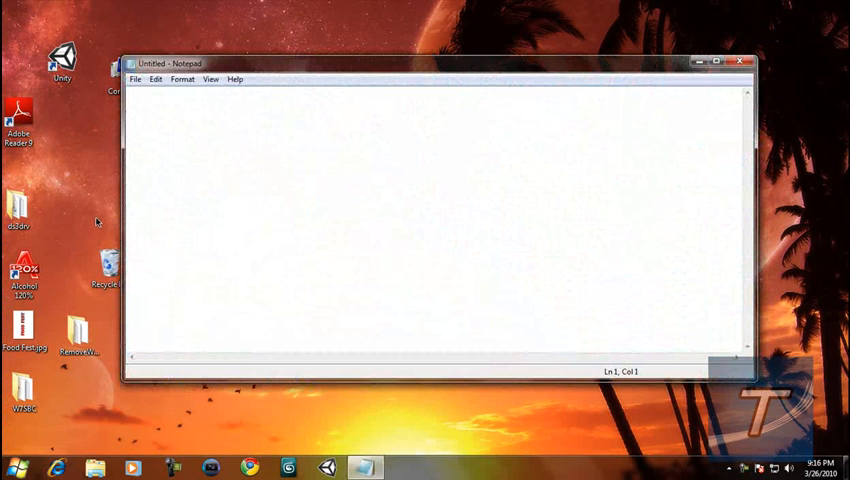
pyautogui.moveTo(86, 218)
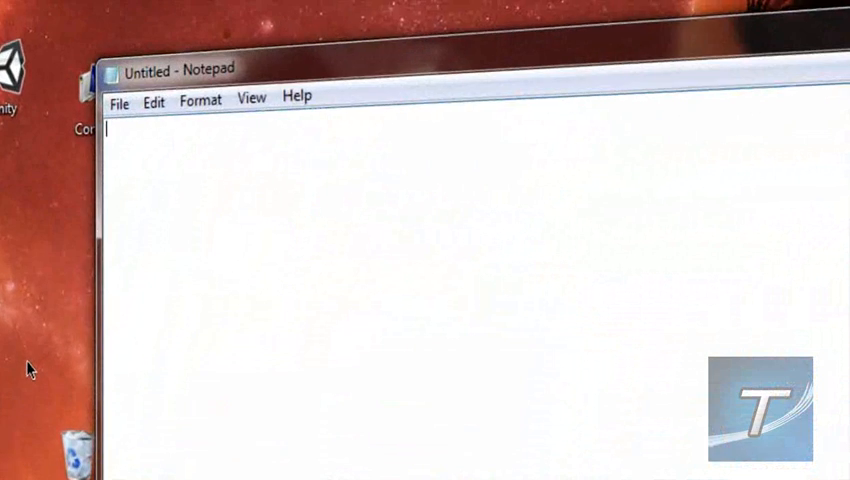
# Step: Type X=MsgBox("You have a virus, HAHAHAHAHAHA!", as the start of the first line
pyautogui.write('X=')
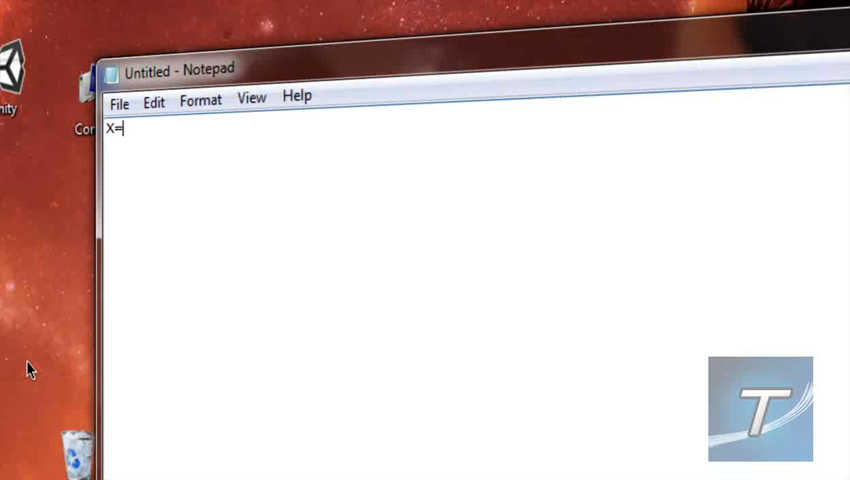
pyautogui.write('MsgBox')
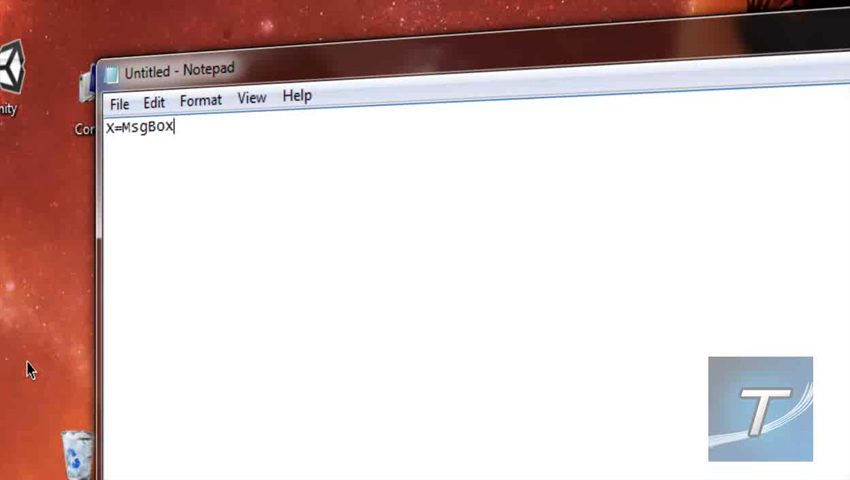
pyautogui.write('("')
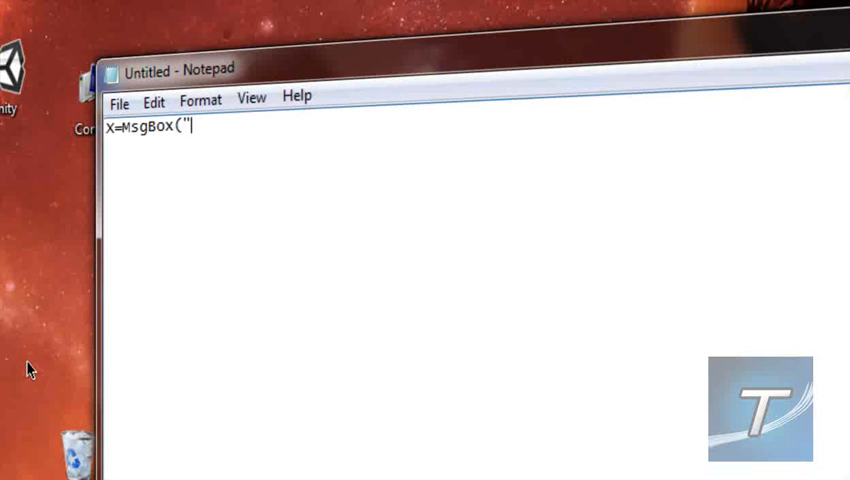
pyautogui.write('You have a virus,')
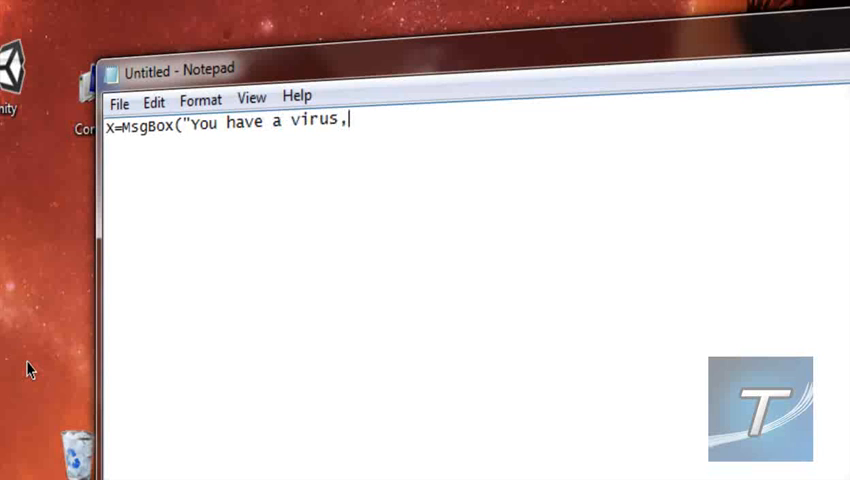
pyautogui.write('HAHAHAHAHAHAHA!')
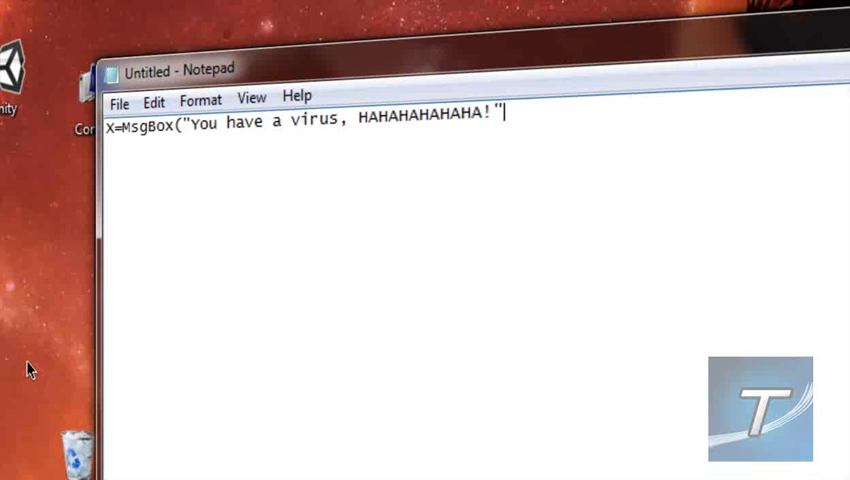
pyautogui.write(',')
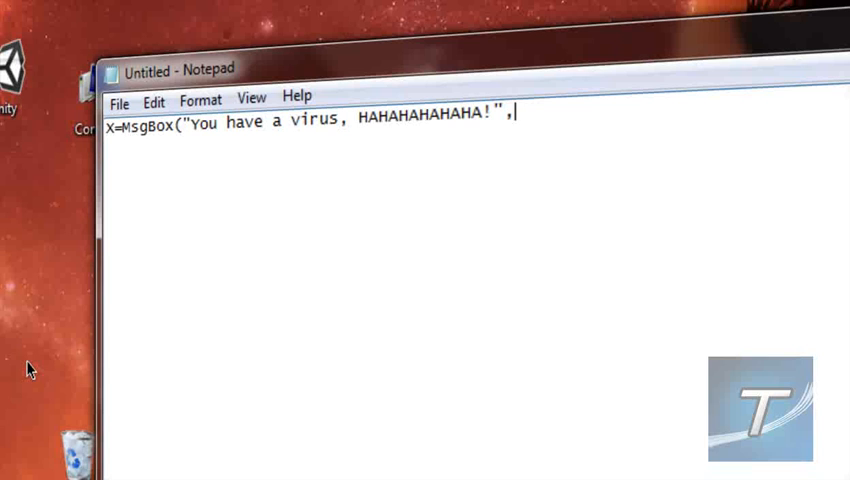
# Step: Set the MsgBox button-and-icon value to 0+16 for a critical error icon
pyautogui.write('0')
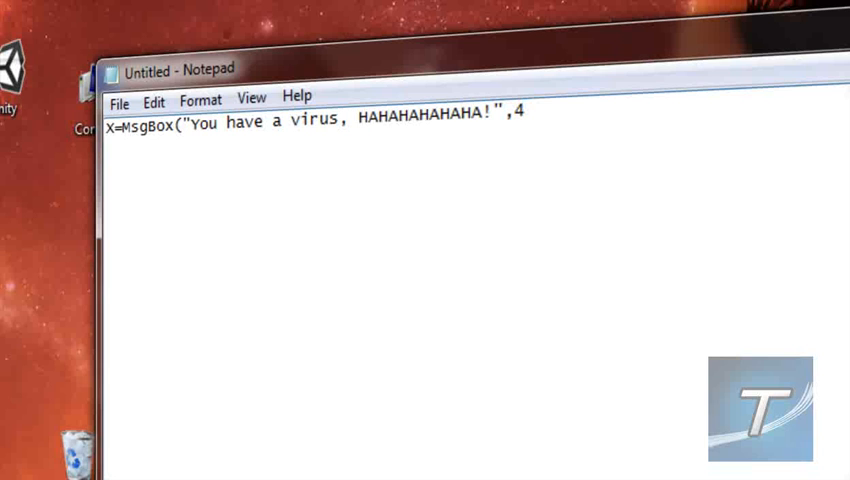
pyautogui.write('0')
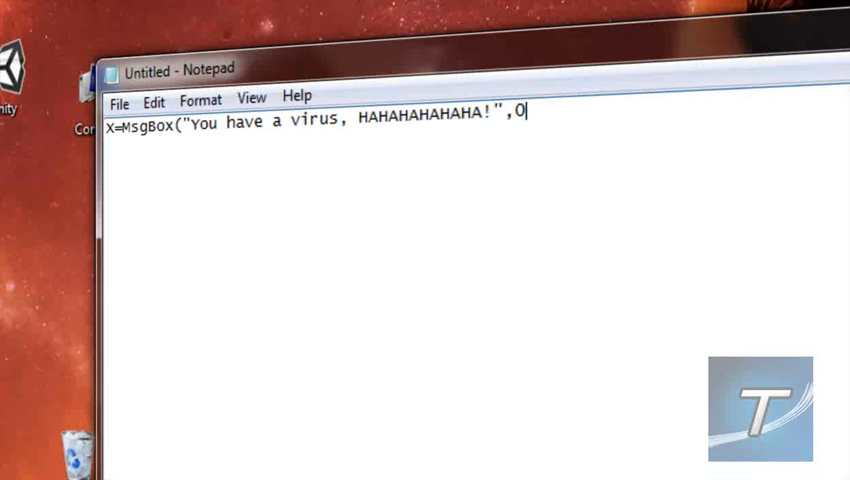
pyautogui.write('+')
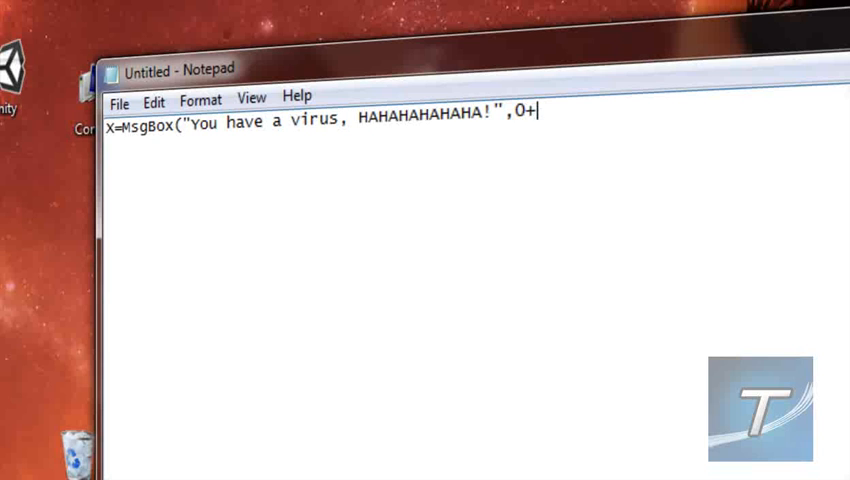
pyautogui.write('16')
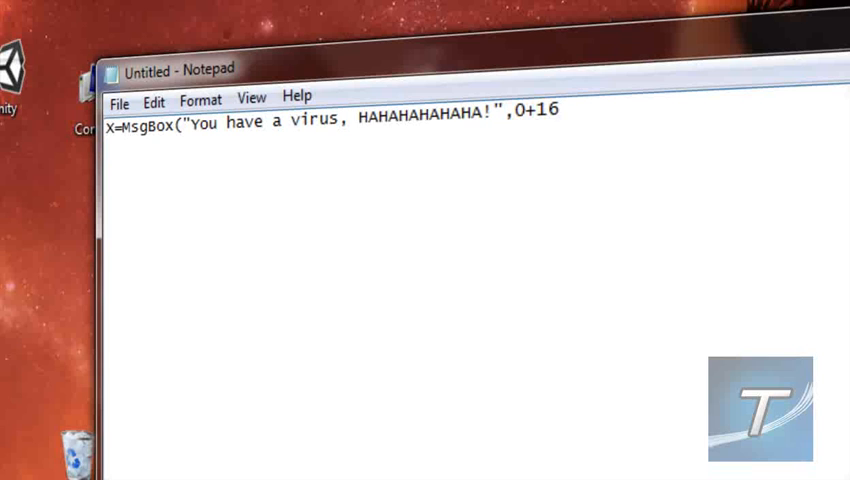
pyautogui.write('32')
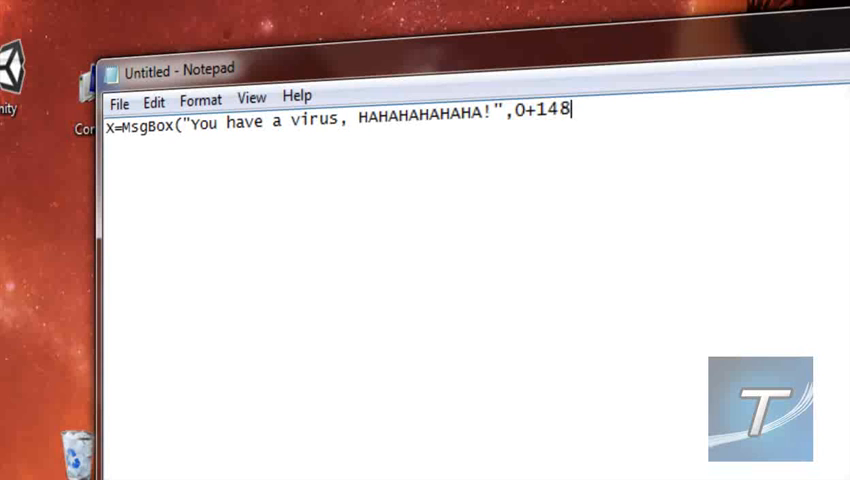
pyautogui.press('BackSpace')
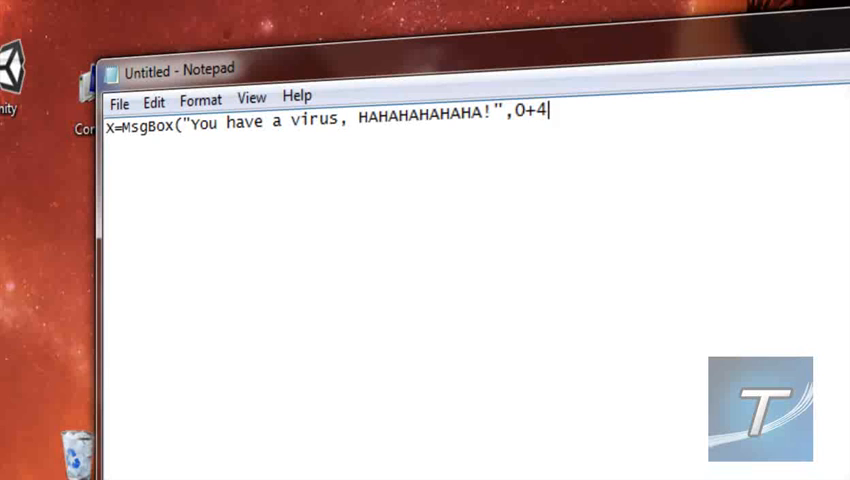
pyautogui.write('8')
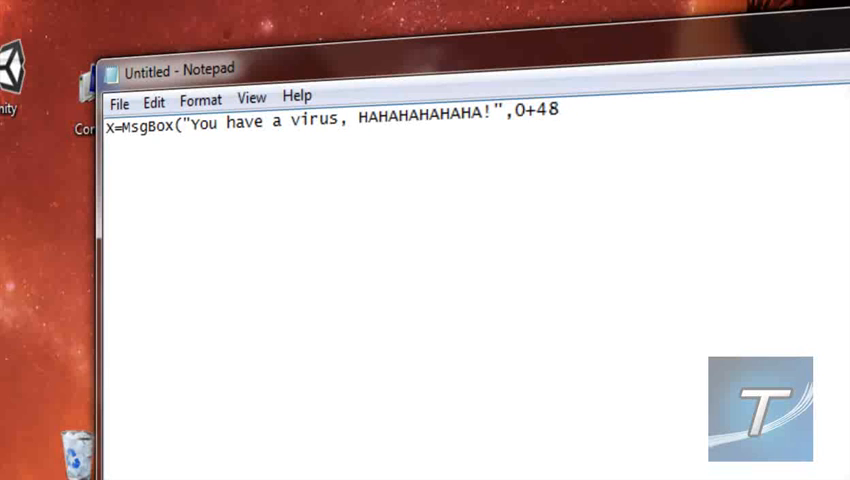
pyautogui.press('BackSpace')
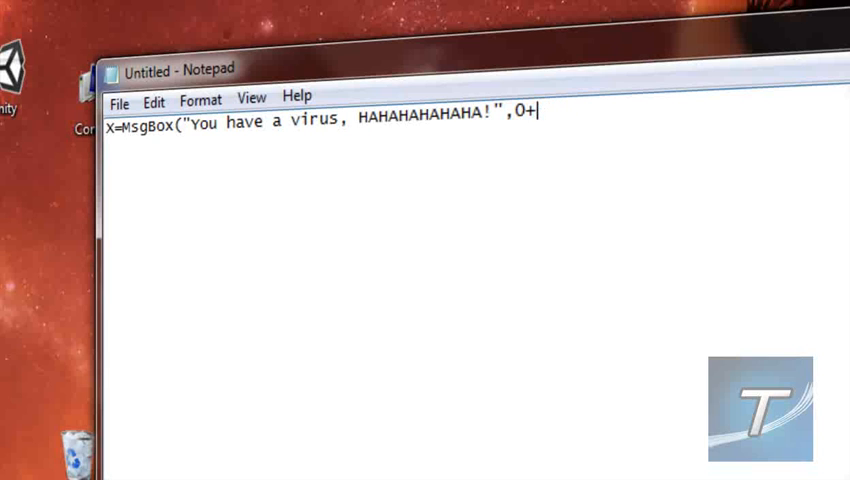
pyautogui.write('64')
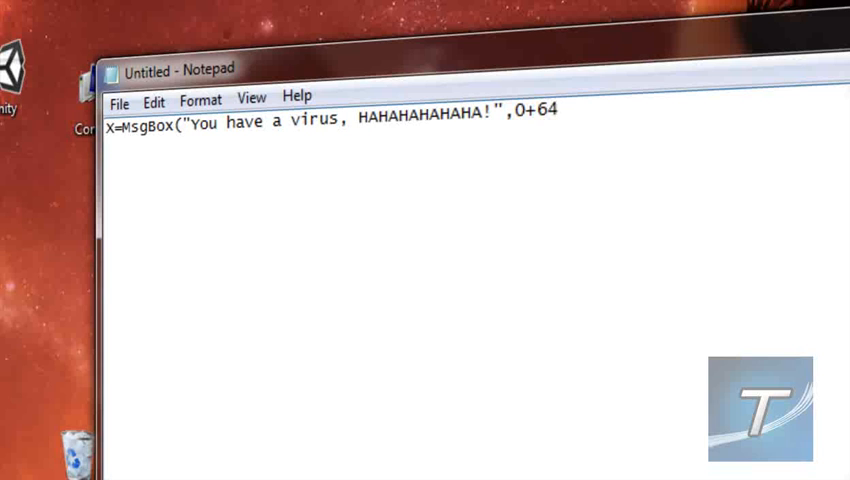
pyautogui.press('Backspace')
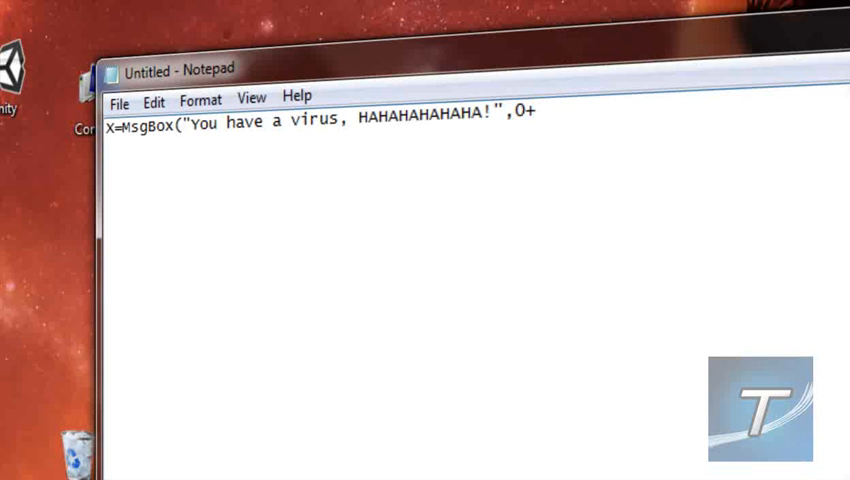
pyautogui.write('16')
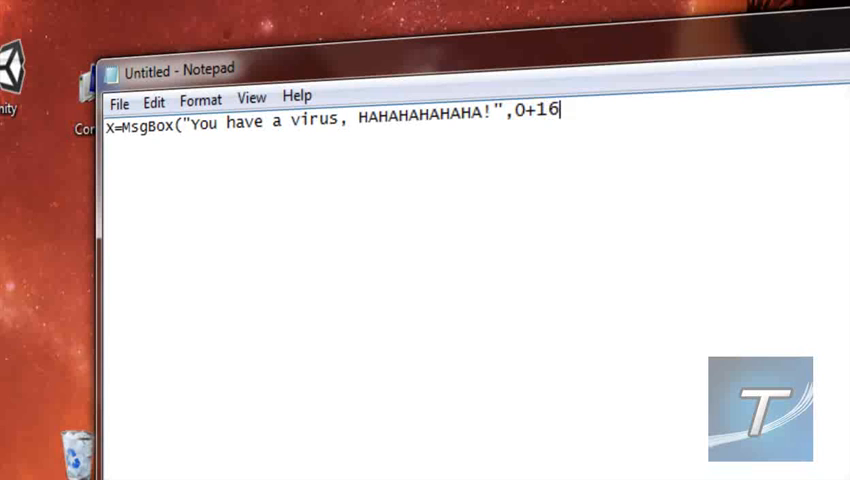
# Step: Add the message box title "ERRORRR!!" after the icon value
pyautogui.write(',')
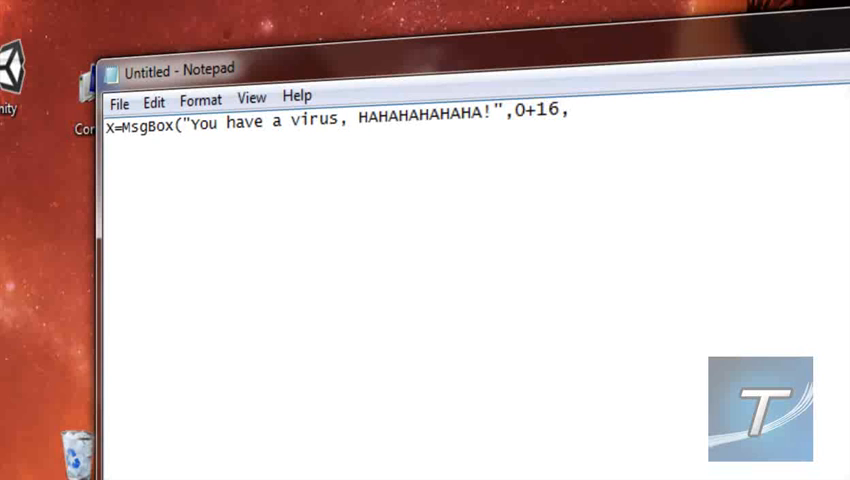
pyautogui.write('"')
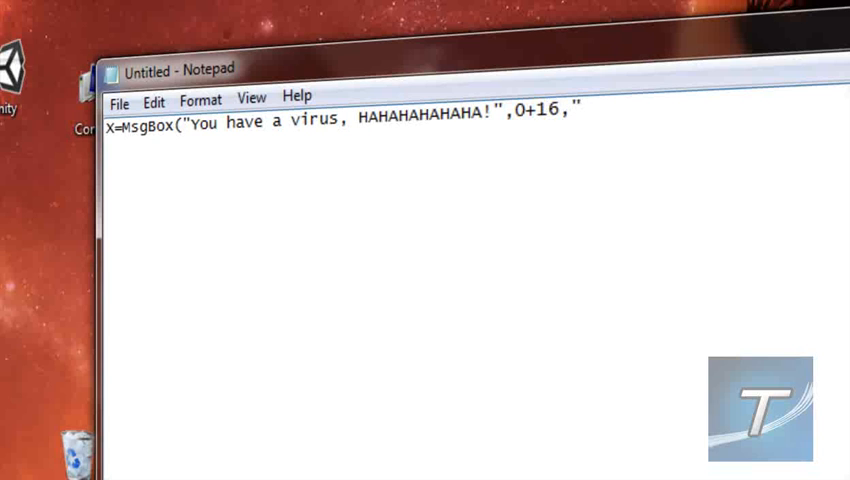
pyautogui.write('ERRORRR')
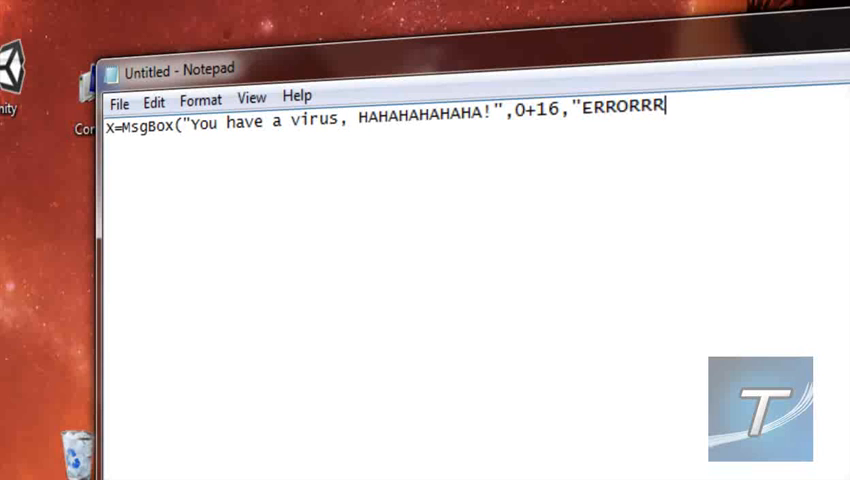
pyautogui.write('!!')
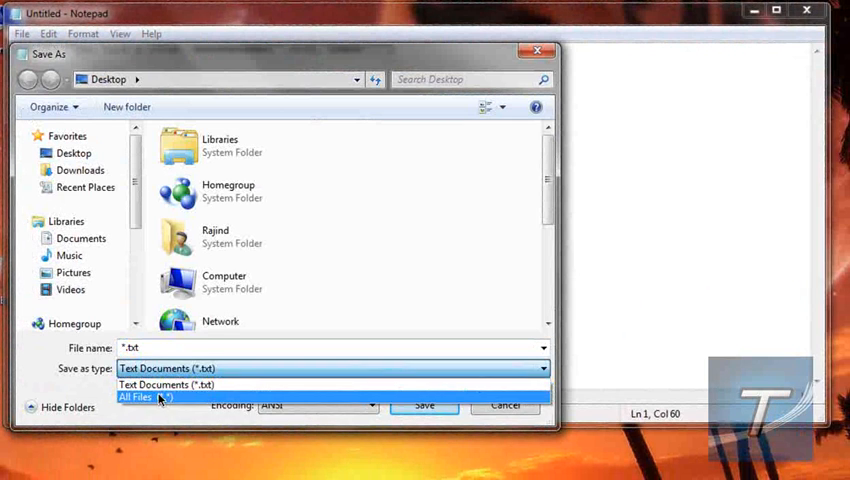
# Step: Save the script to the desktop as Script.vbs using All Files type, then close Notepad
pyautogui.click(140, 397)
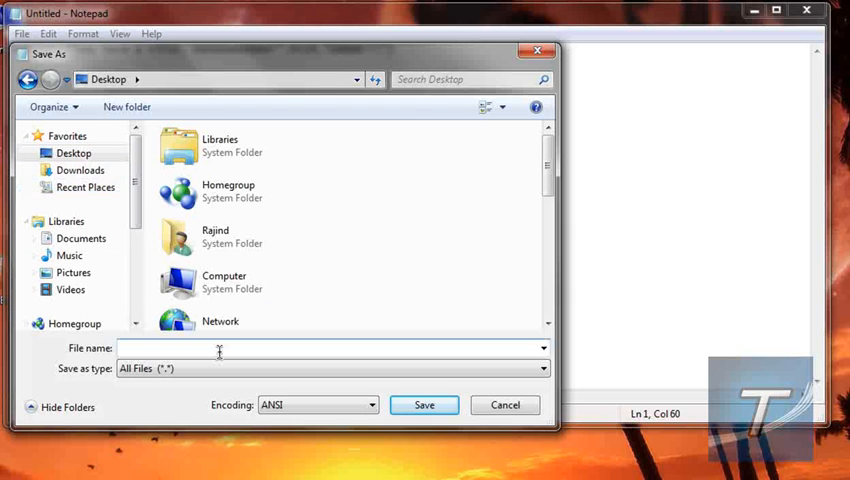
pyautogui.write('Script.vbs')
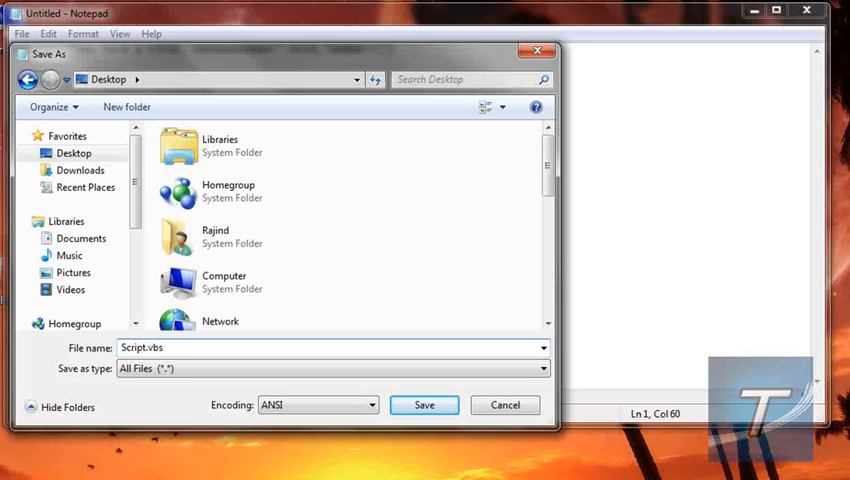
pyautogui.click(423, 404)
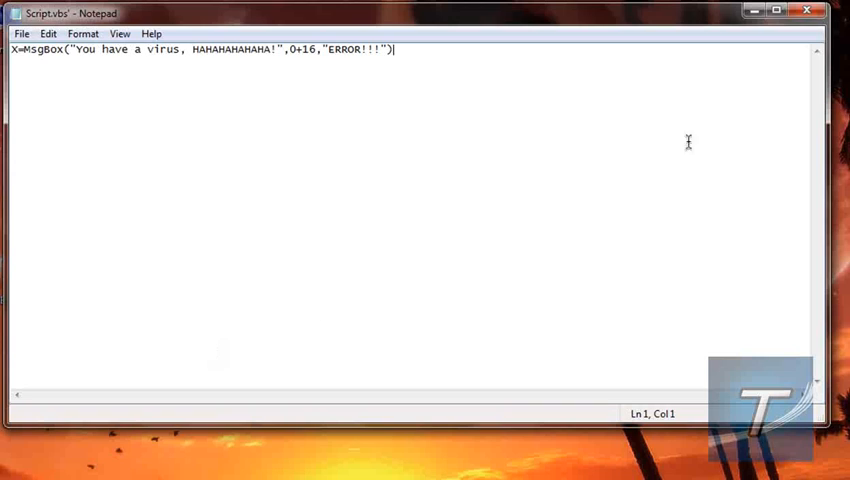
pyautogui.click(805, 11)
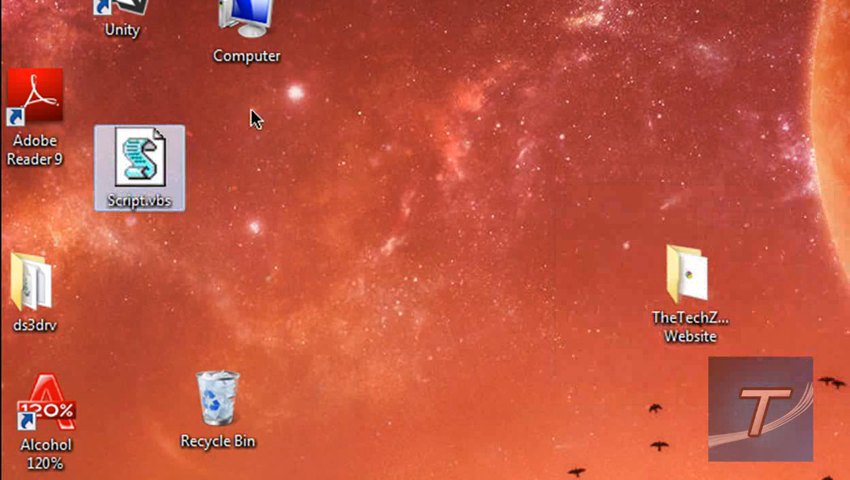
pyautogui.doubleClick(139, 160)
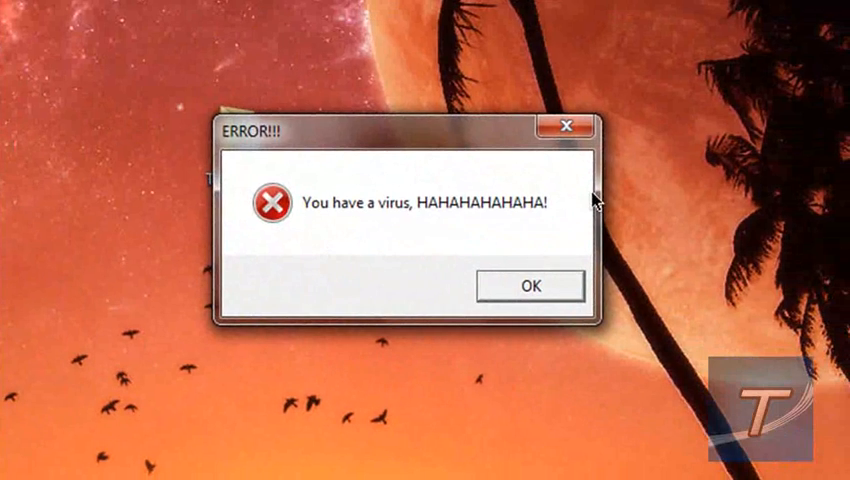
pyautogui.click(529, 285)
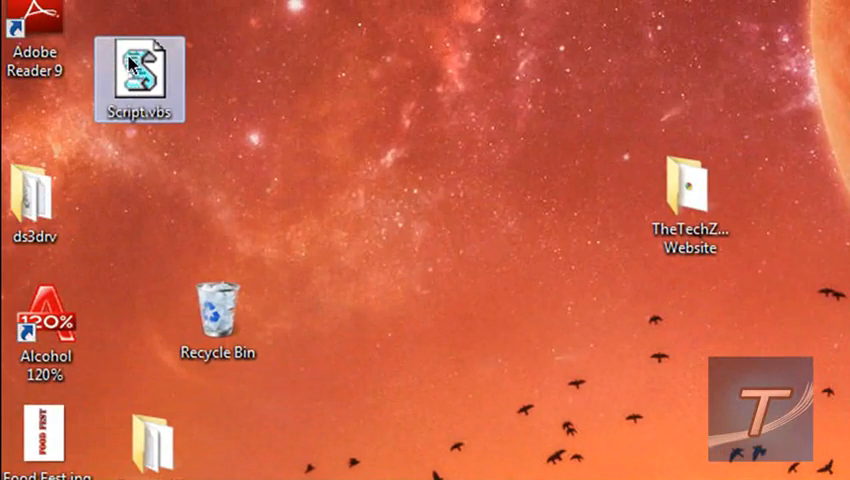
pyautogui.doubleClick(142, 62)
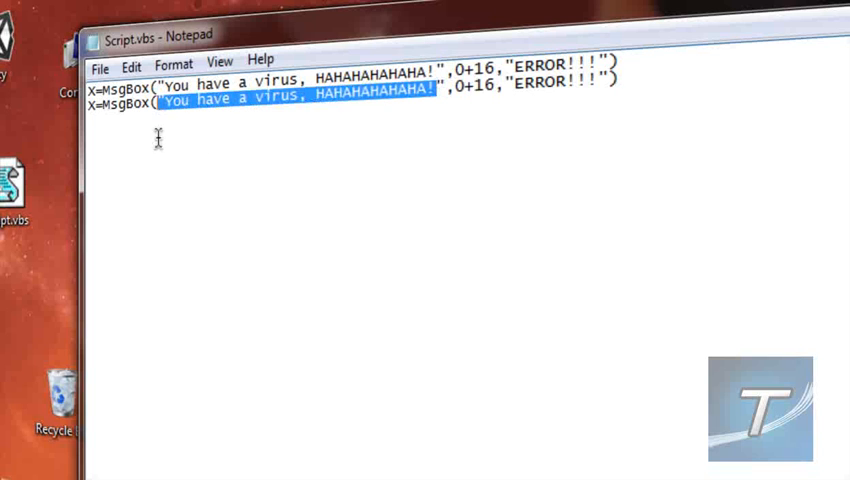
# Step: Change the copied line's message to "I was just joking" with title "Haha"
pyautogui.write('I wa')
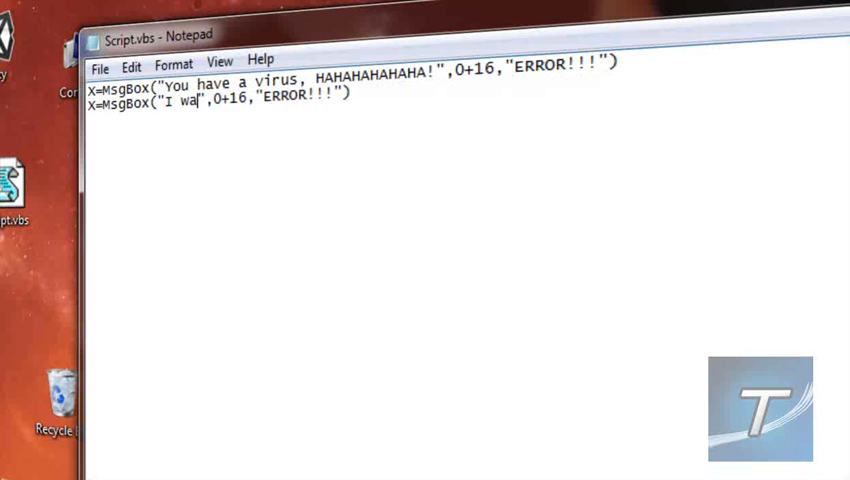
pyautogui.write('s just jokin')
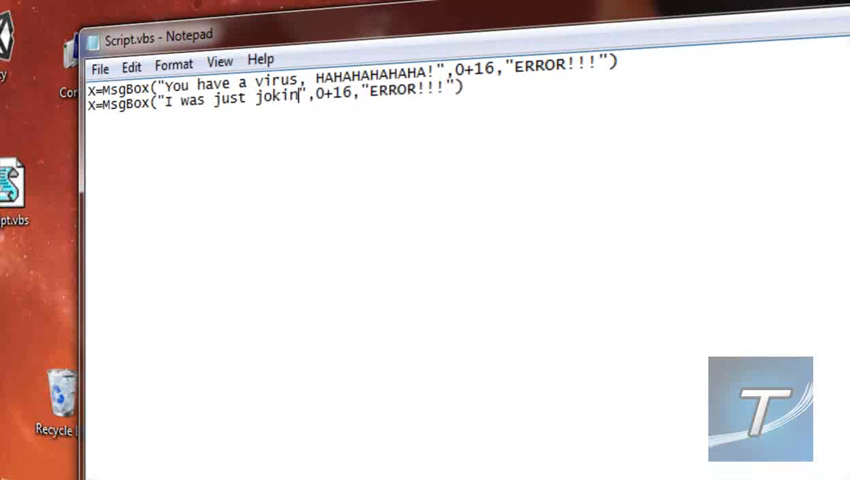
pyautogui.write('g')
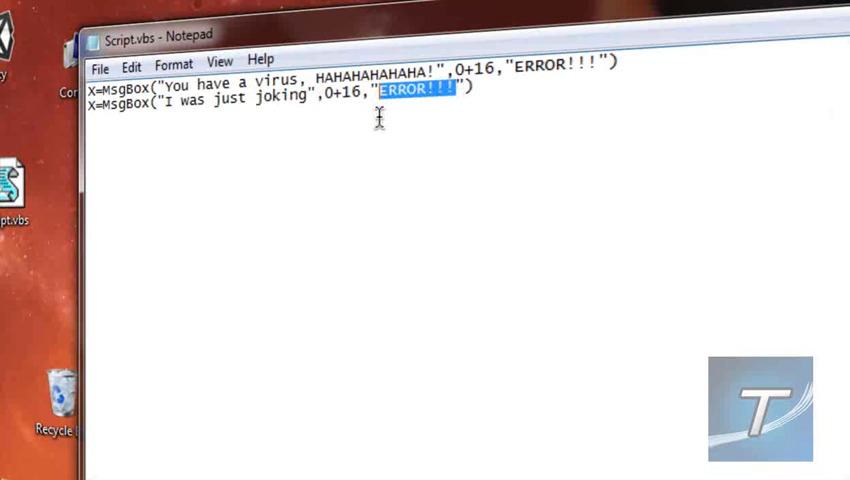
pyautogui.write('Haha')
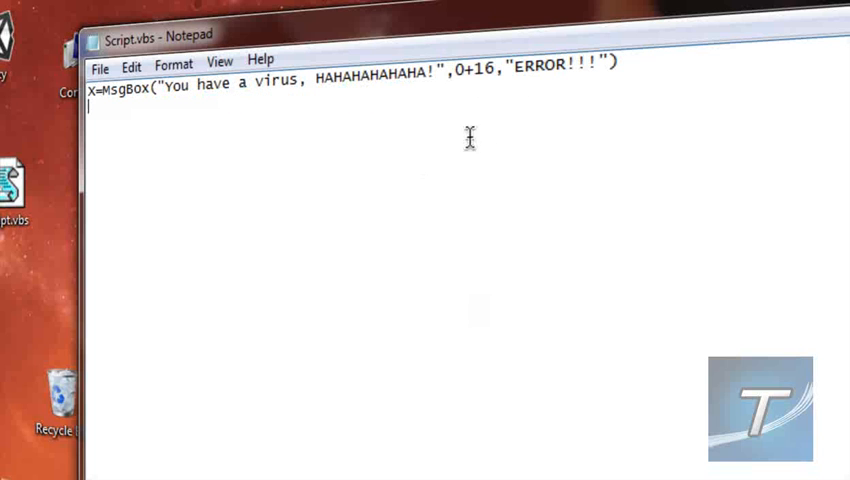
# Step: Add a third MsgBox line reading "No,seriously" titled "I MEAN IT"
pyautogui.write('X=MsgBox("I was just joking",0+32,"Haha")')
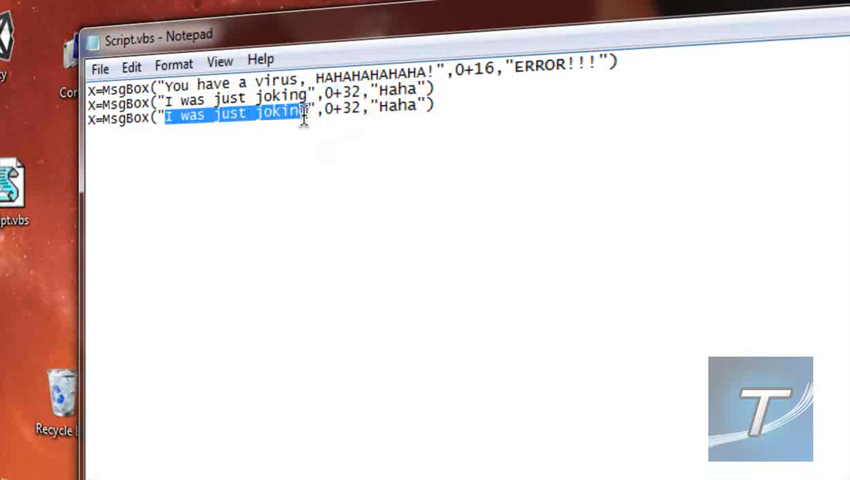
pyautogui.write('No,seriousl')
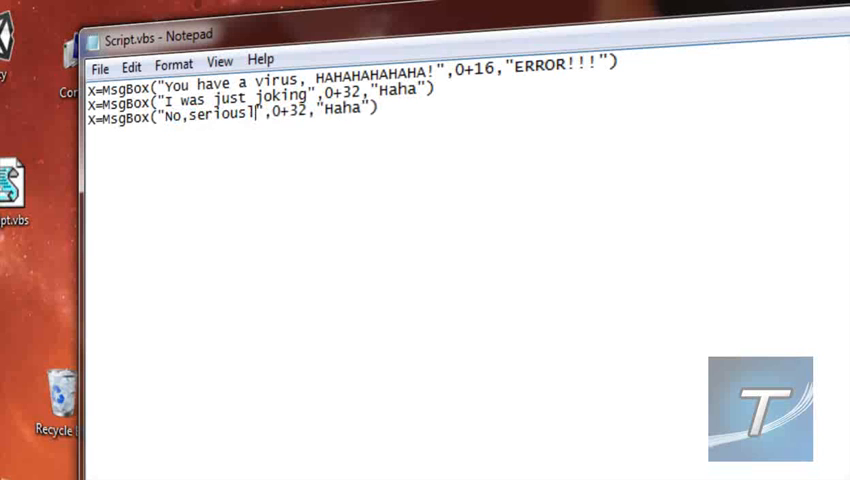
pyautogui.write('y')
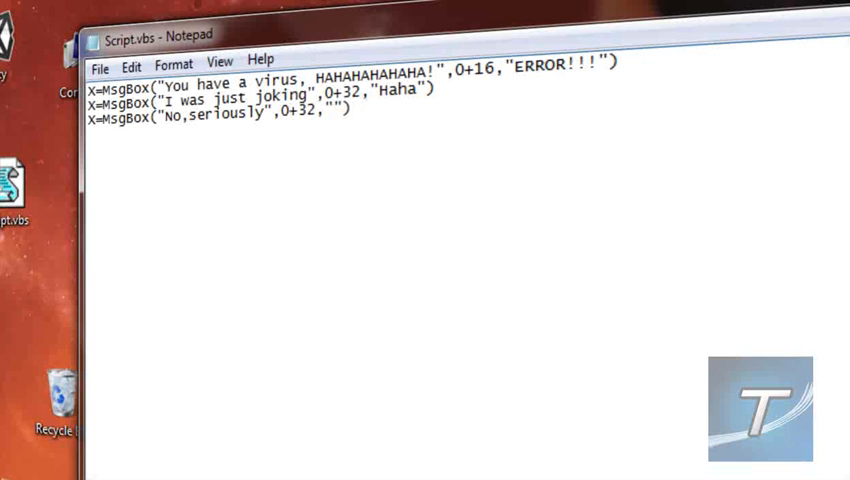
pyautogui.write('I MEAN IT')
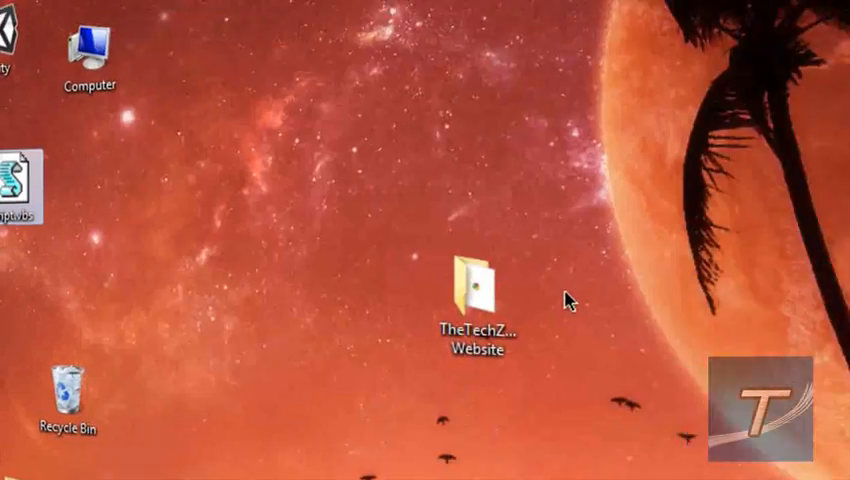
pyautogui.doubleClick(477, 287)
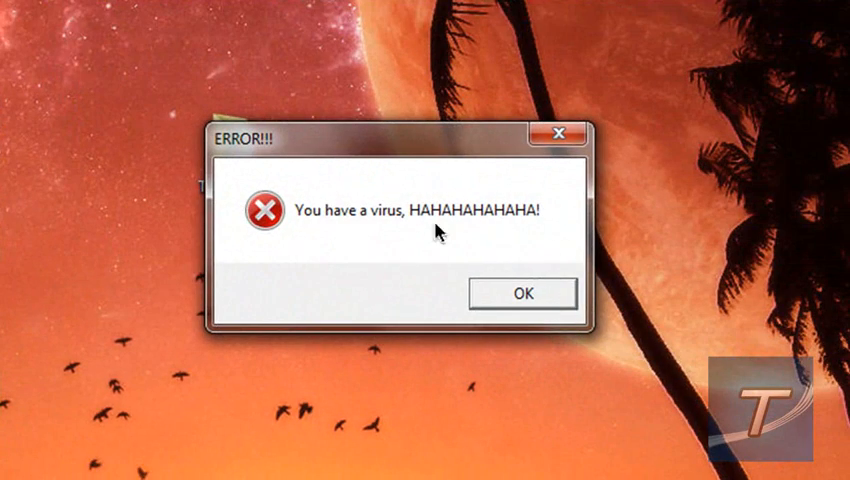
pyautogui.moveTo(267, 189)
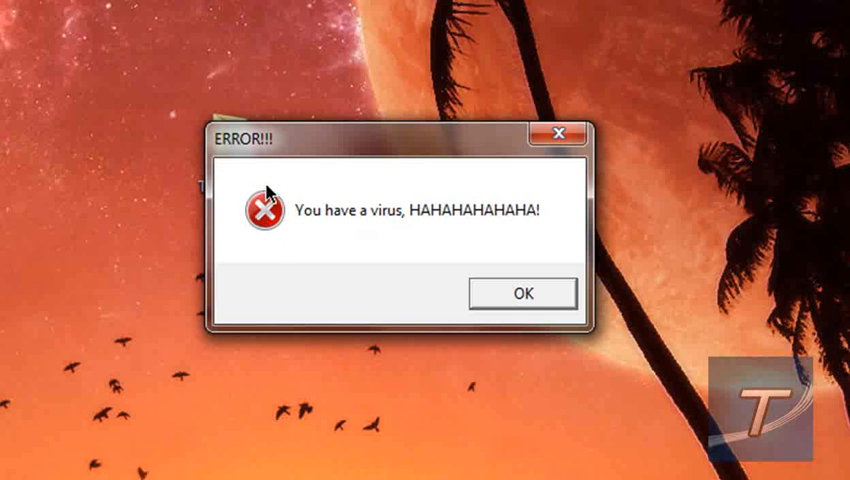
pyautogui.click(521, 293)
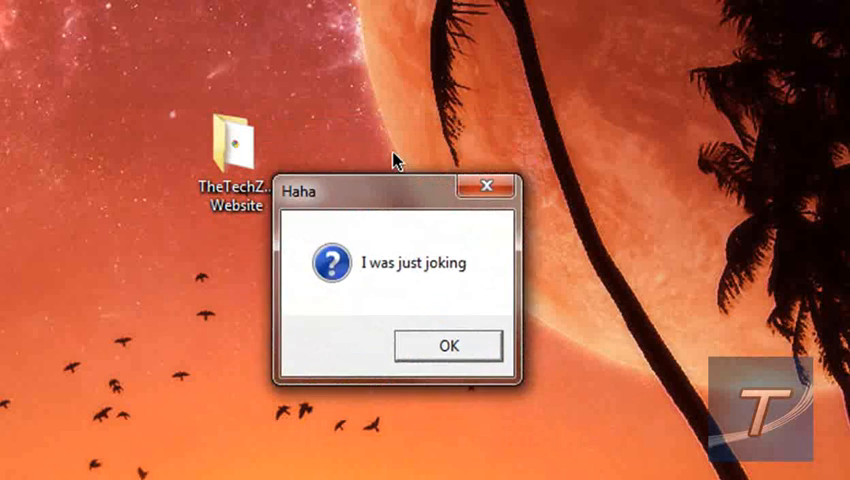
pyautogui.click(447, 344)
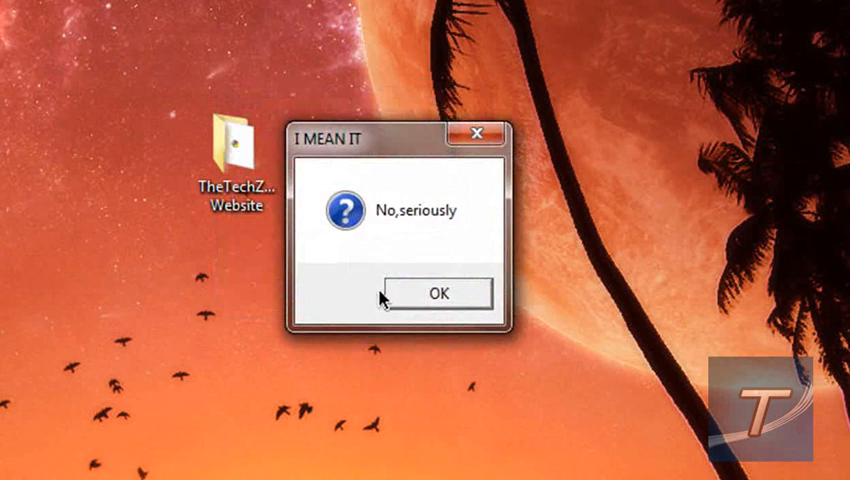
pyautogui.click(435, 293)
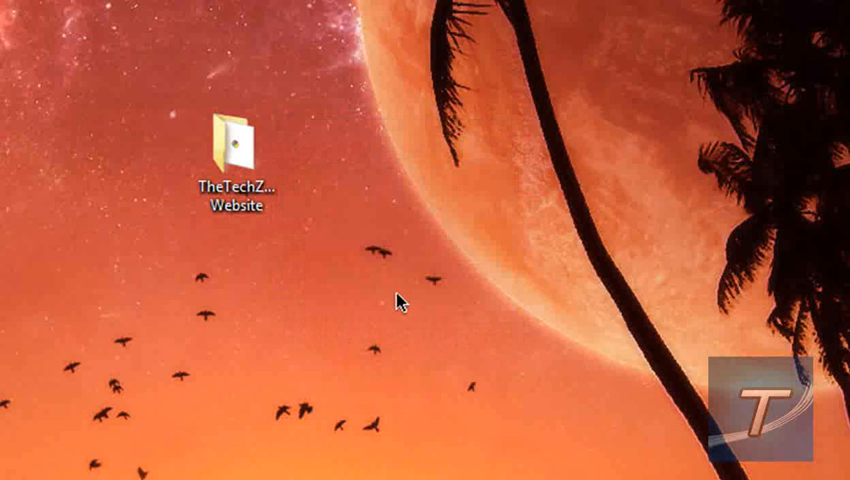